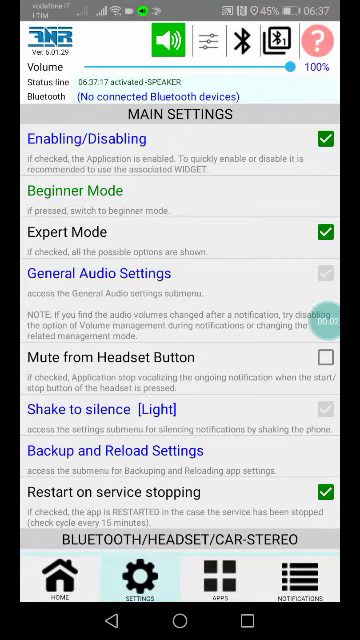
# Scroll the main settings down to the App Programming in Java section.
pyautogui.scroll(-3)
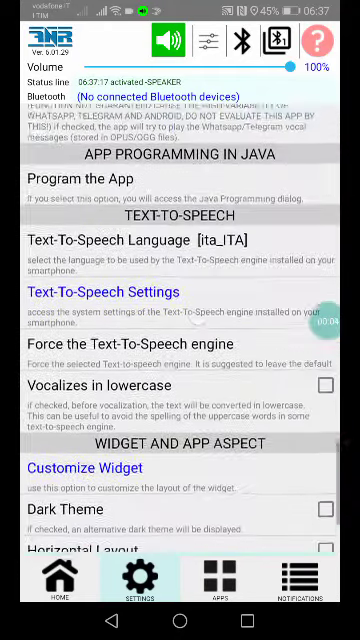
pyautogui.scroll(-3)
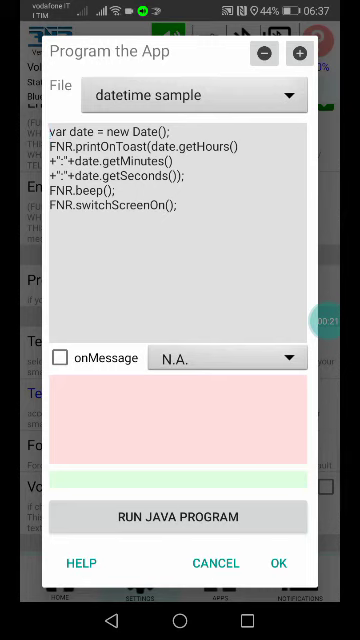
pyautogui.click(184, 96)
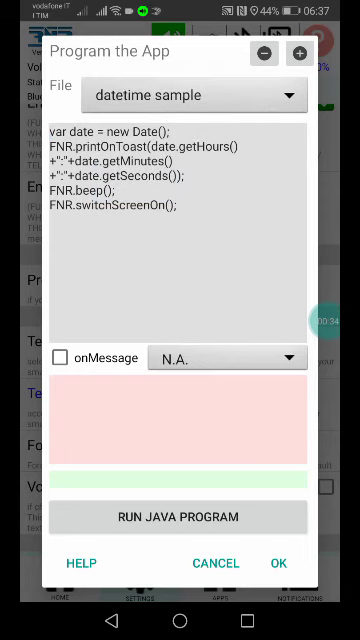
pyautogui.click(260, 52)
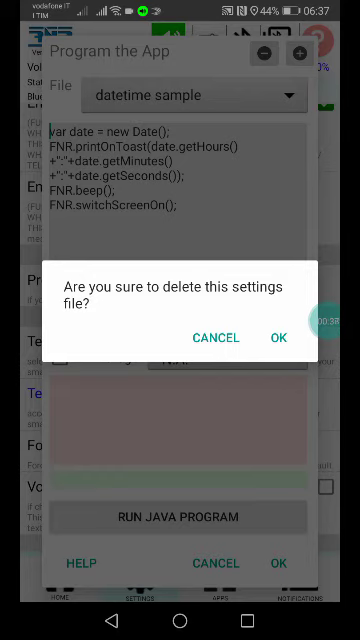
pyautogui.click(278, 336)
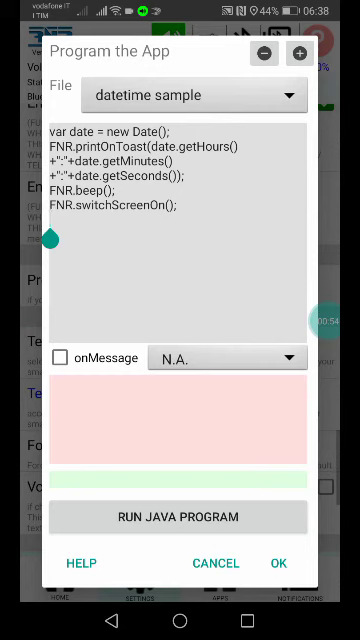
pyautogui.click(188, 96)
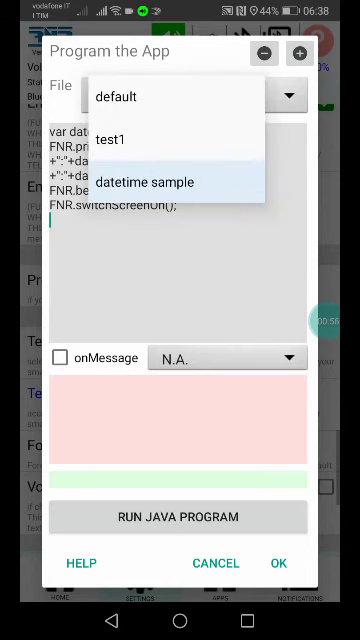
pyautogui.click(180, 180)
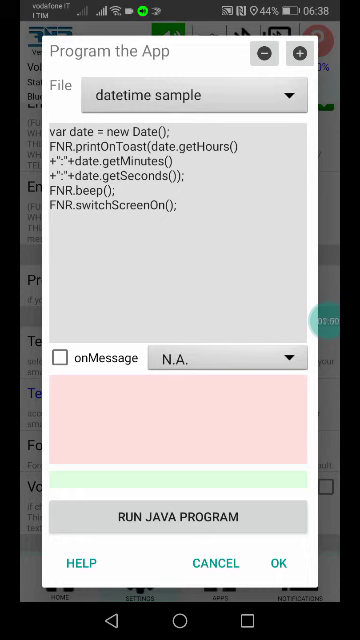
pyautogui.click(64, 358)
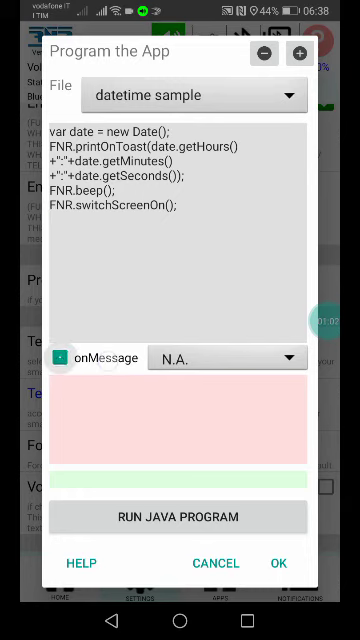
pyautogui.click(60, 358)
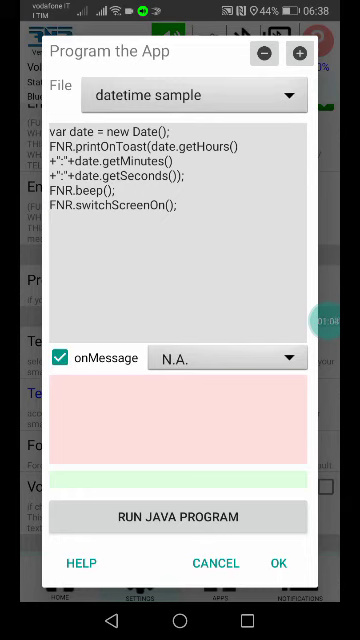
pyautogui.click(64, 358)
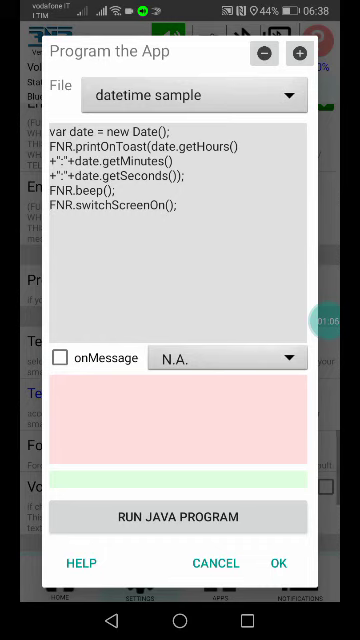
pyautogui.click(228, 358)
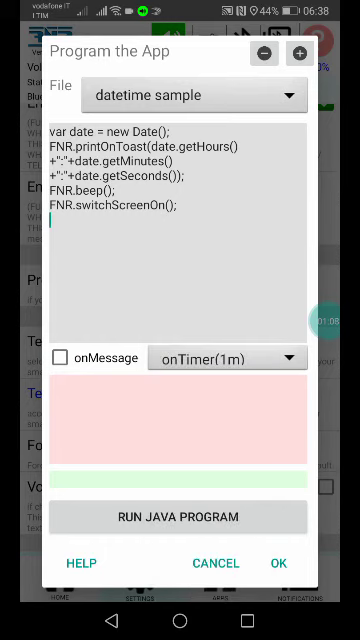
pyautogui.click(224, 356)
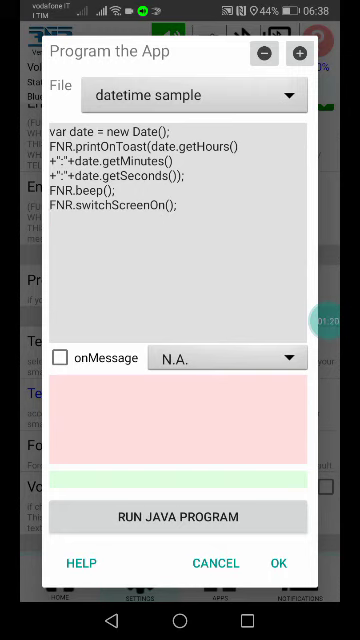
# Run the datetime sample Java program so it reports EXEC OK.
pyautogui.click(180, 516)
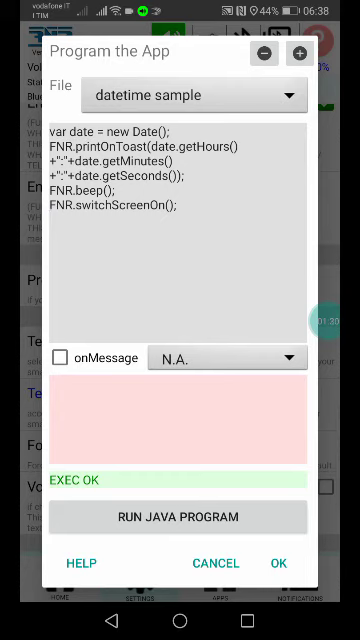
pyautogui.click(52, 218)
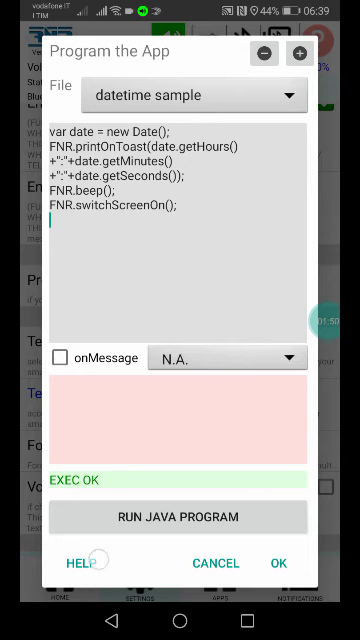
pyautogui.click(76, 562)
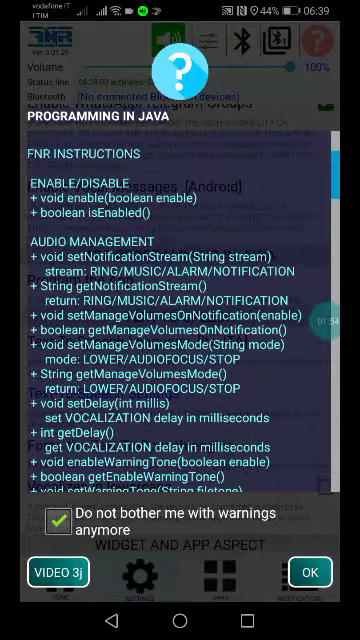
pyautogui.scroll(-3)
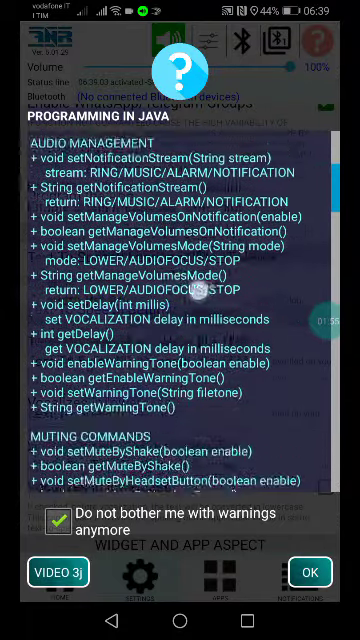
pyautogui.scroll(-3)
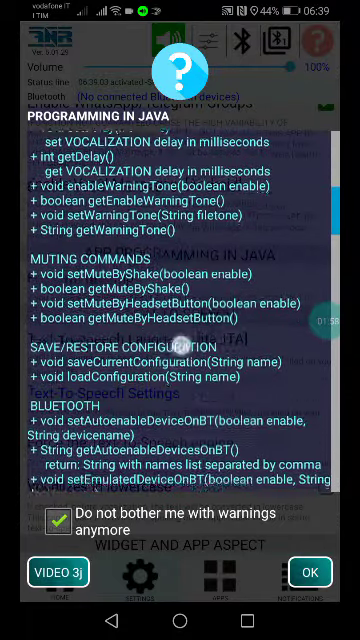
pyautogui.scroll(-3)
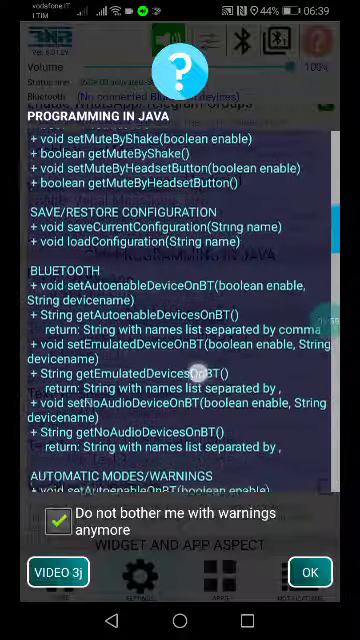
pyautogui.scroll(-3)
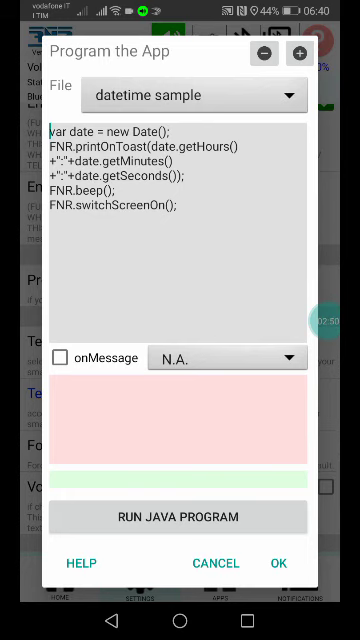
# Run the datetime Java program again to show the current-time toast and EXEC OK.
pyautogui.click(180, 516)
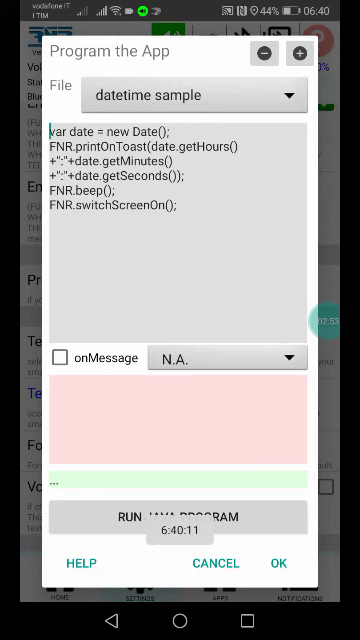
pyautogui.click(180, 516)
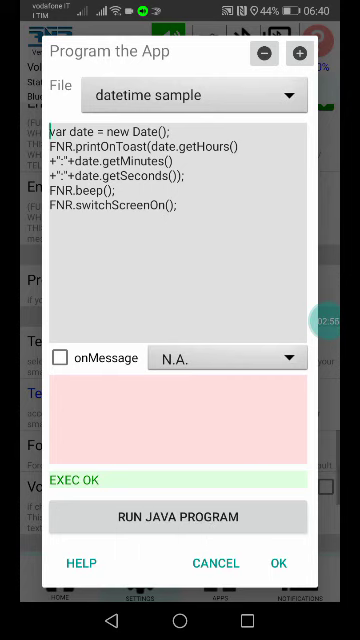
pyautogui.click(180, 516)
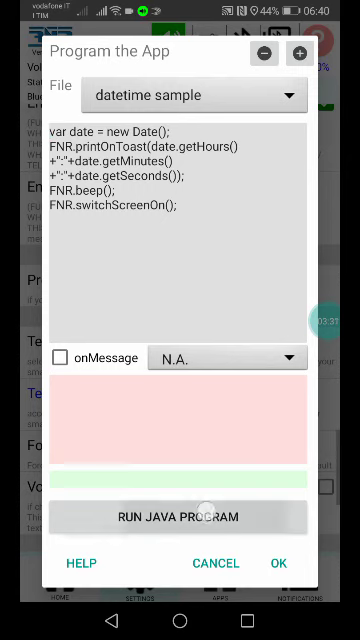
# Run the datetime program once more, then switch on the onMessage trigger condition.
pyautogui.click(180, 516)
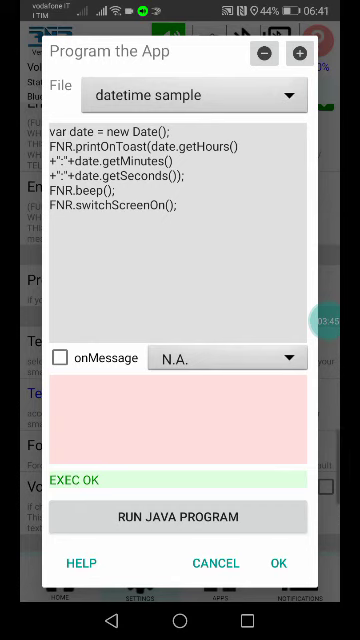
pyautogui.click(190, 96)
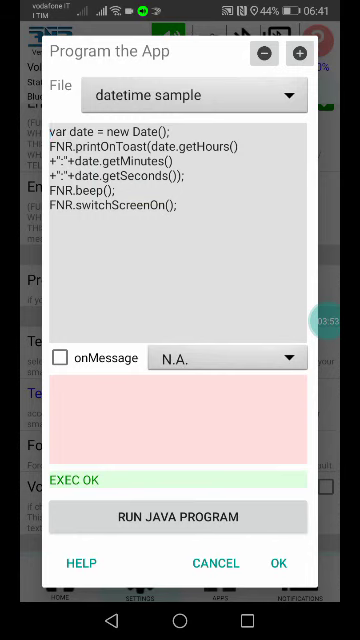
pyautogui.click(62, 358)
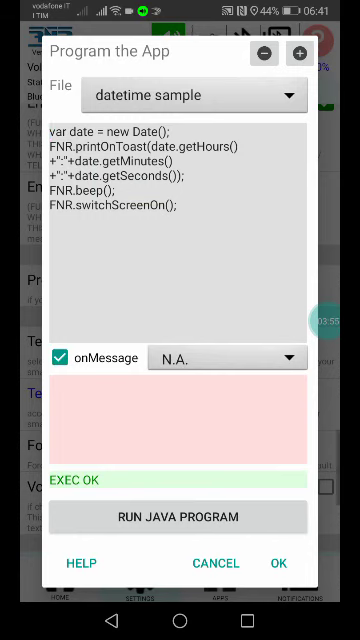